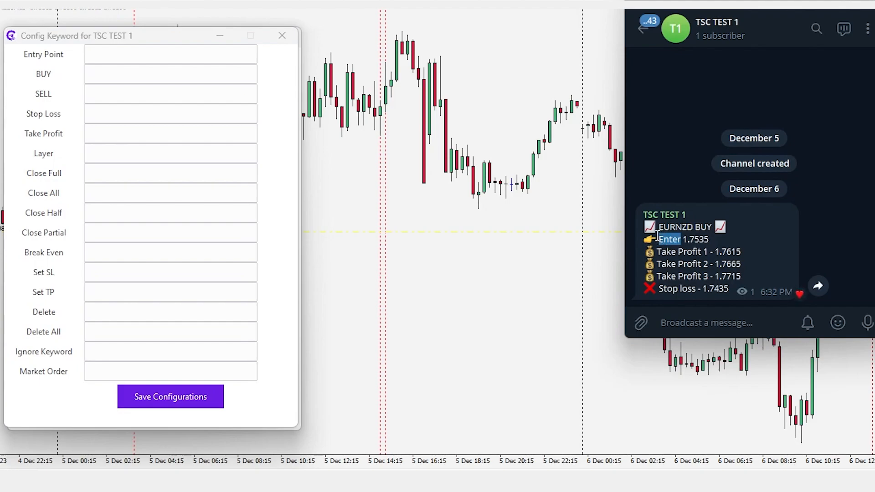
# Enter keywords: 'Enter' for entry, 'Stop loss' for SL, 'Take Profit 1,Take Profit 2,Take Profit 3' for TP
pyautogui.click(170, 54)
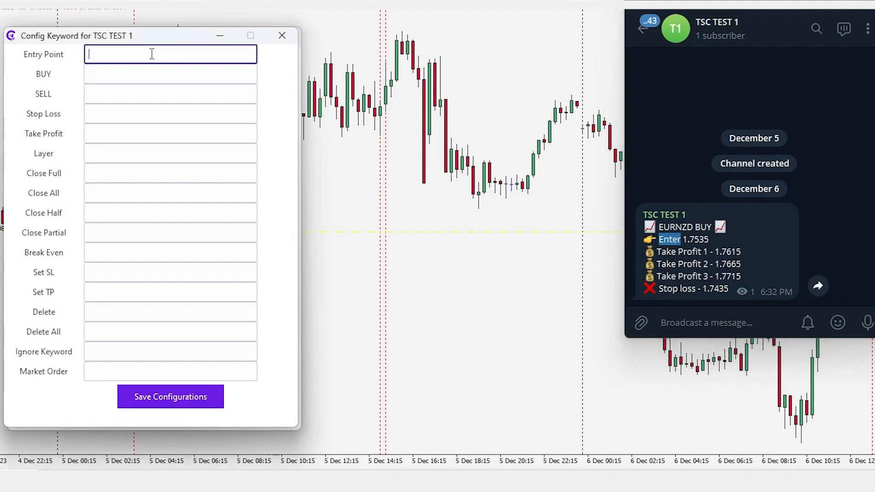
pyautogui.write('Enter')
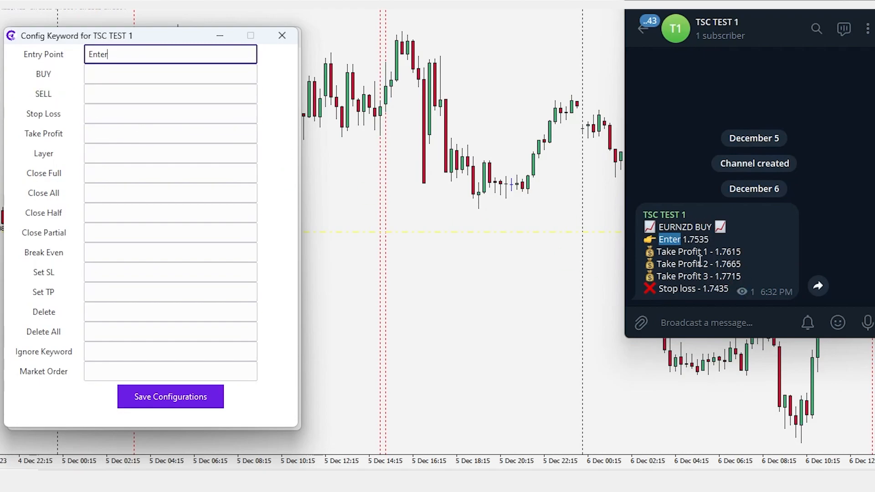
pyautogui.moveTo(621, 282)
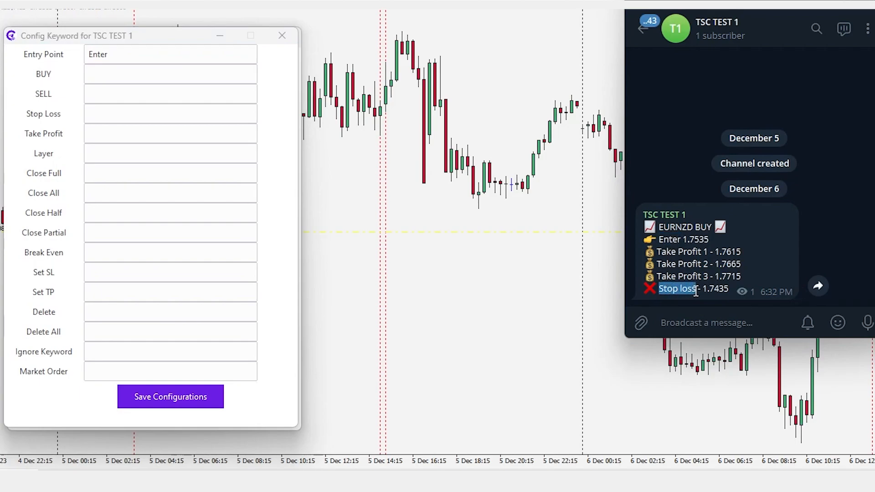
pyautogui.write('Stop loss')
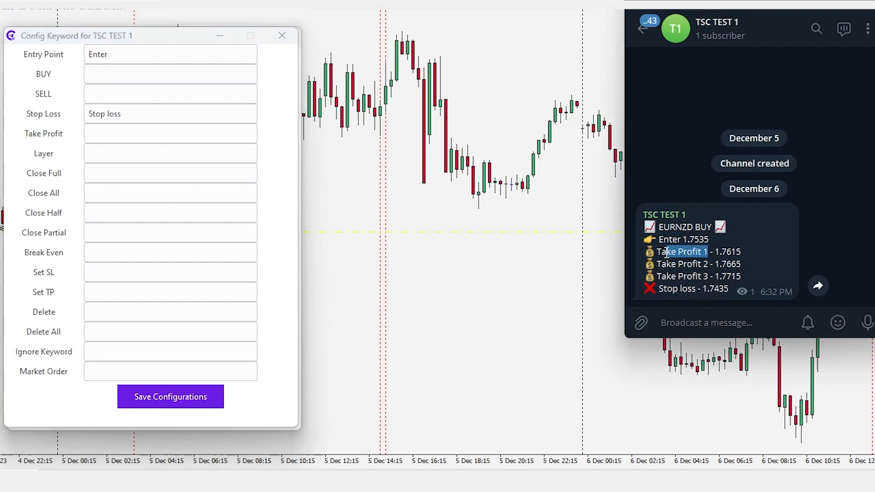
pyautogui.write('Take Profit 1')
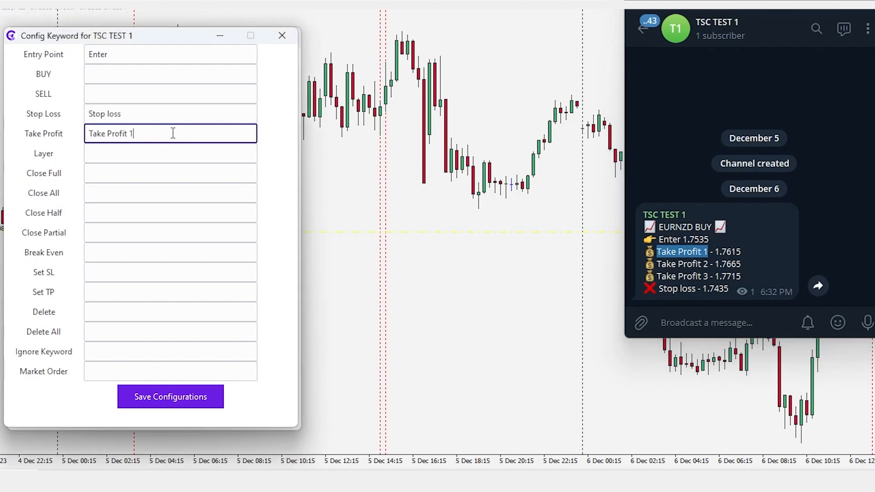
pyautogui.write(',')
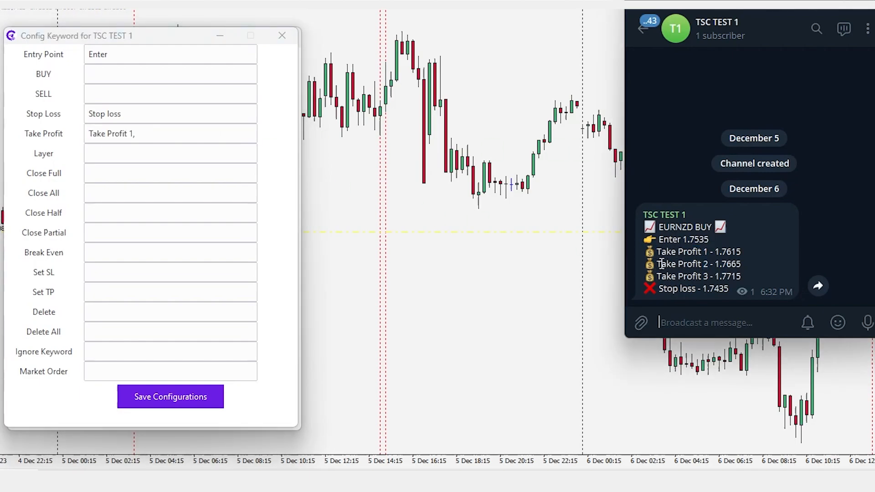
pyautogui.write('Take Profit 2,')
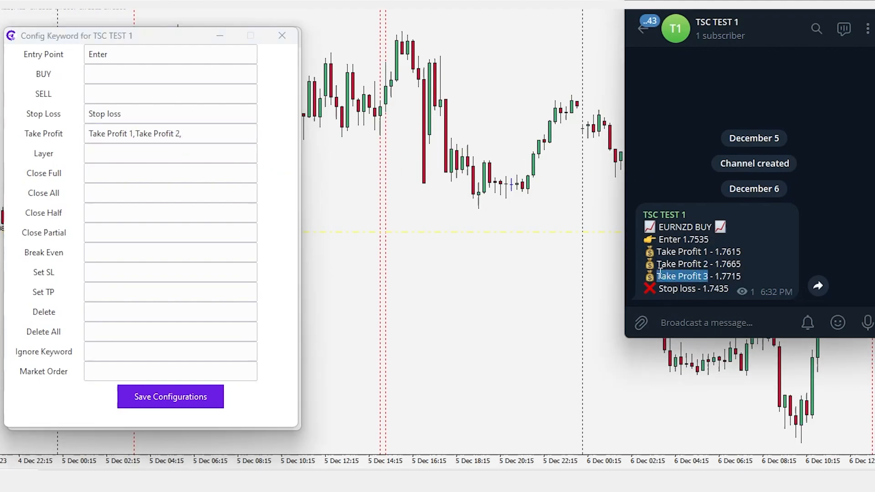
pyautogui.write('Take Profit 3')
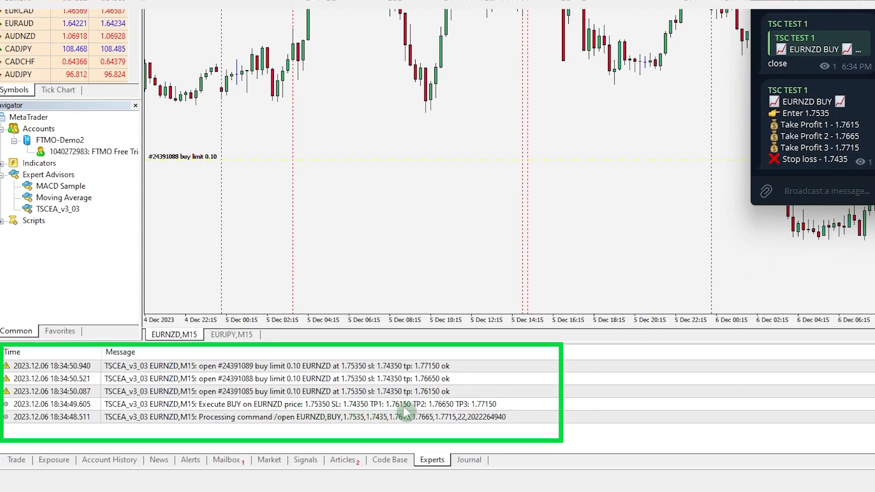
# Show the Trade tab listing three EURNZD buy limits at 1.7535, SL 1.7435
pyautogui.click(17, 453)
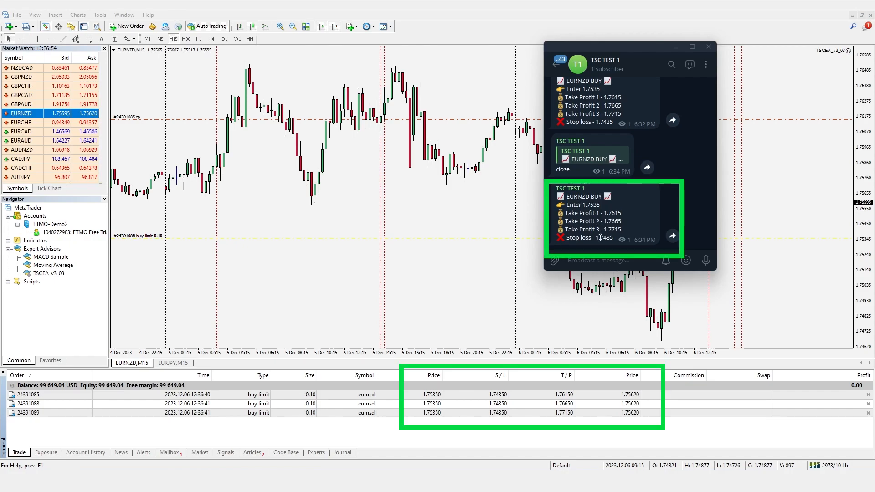
pyautogui.moveTo(577, 416)
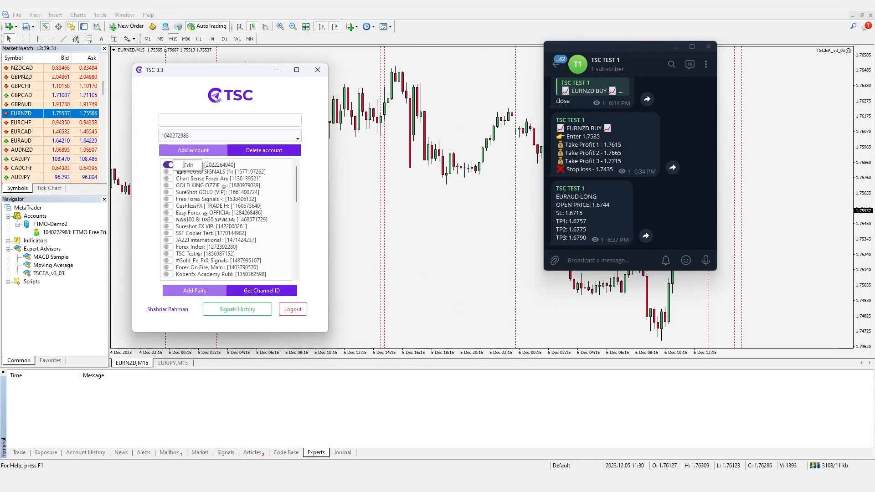
# Edit TSC TEST 1 keywords: 'OPEN PRICE' for entry, 'LONG' for buy, 'TP1,TP2' for take profit
pyautogui.click(188, 165)
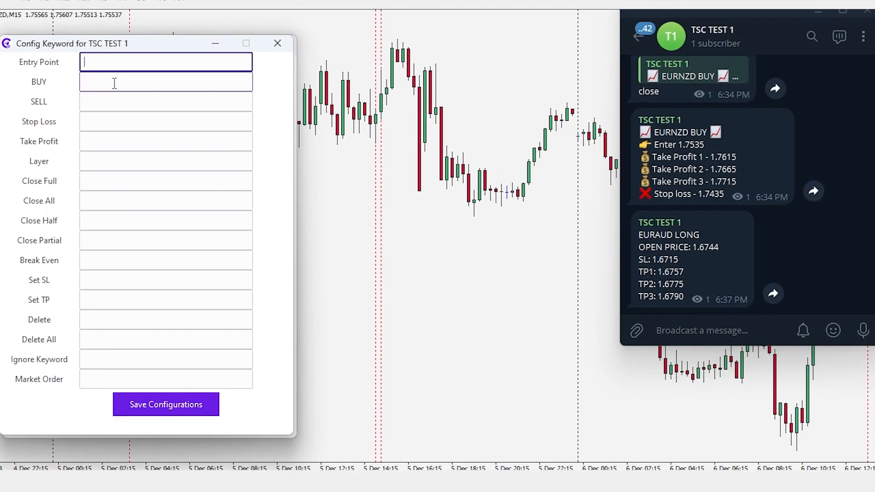
pyautogui.doubleClick(661, 247)
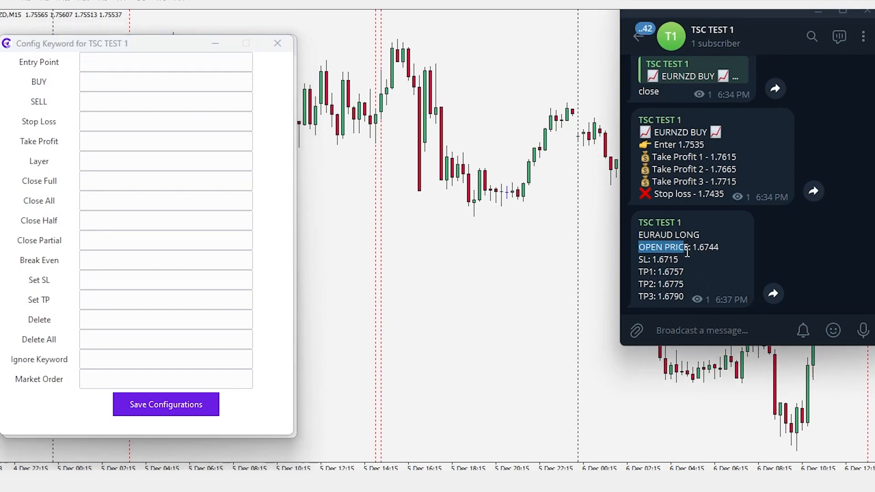
pyautogui.write('OPEN PRICE')
pyautogui.write('LONG')
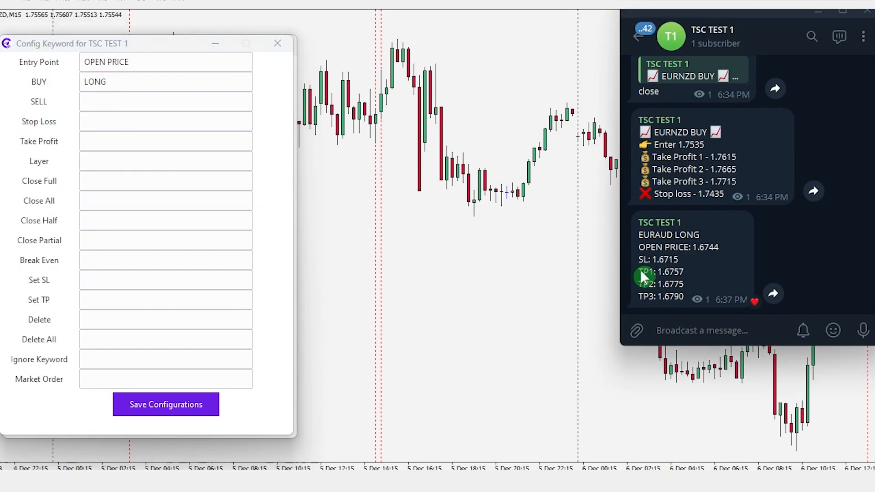
pyautogui.write('TP1,TP2')
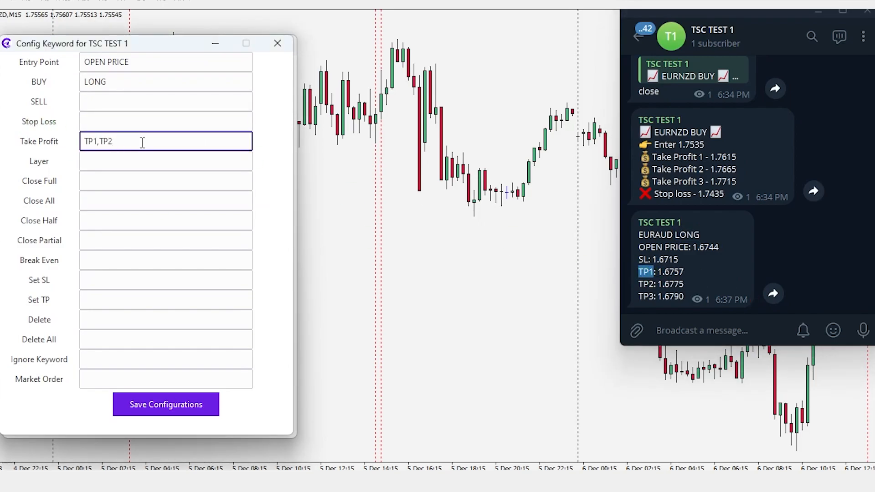
pyautogui.click(165, 404)
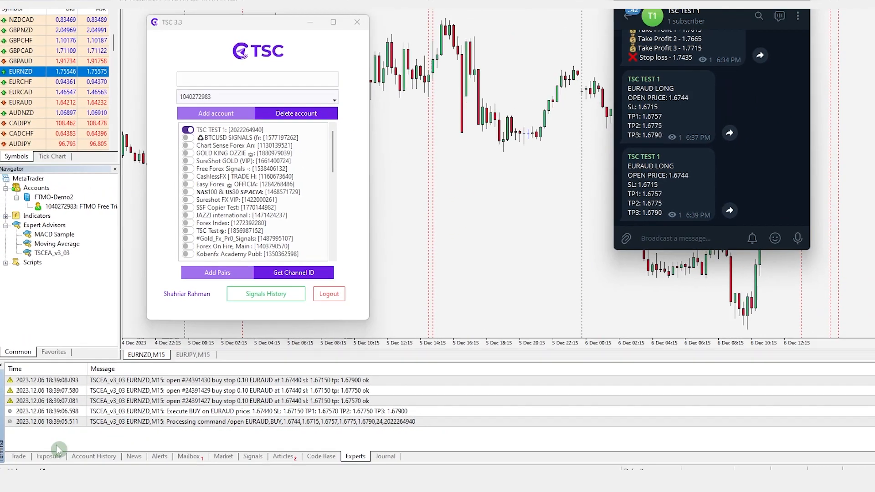
# Show the three EURAUD buy stops at 1.6744 with SL 1.6715 in the Trade tab
pyautogui.click(356, 22)
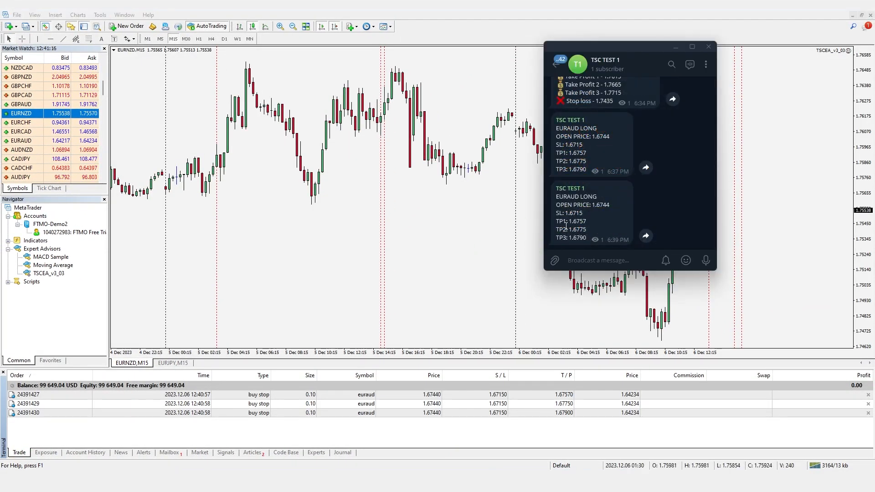